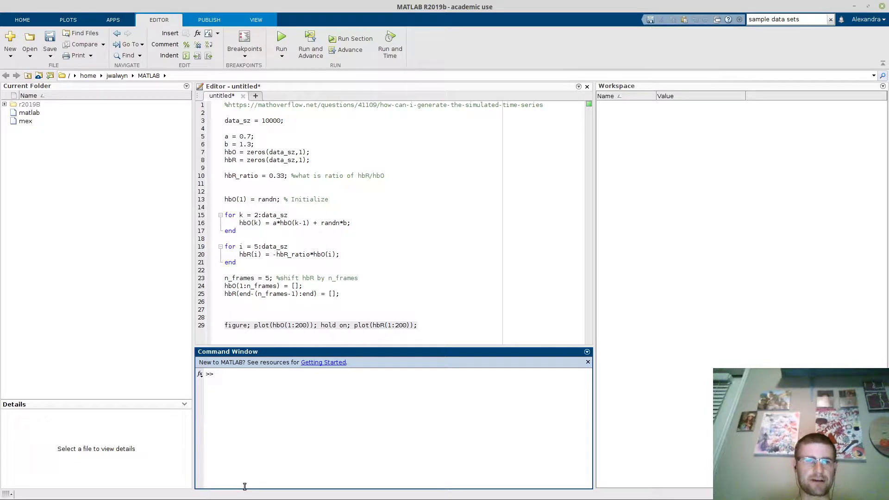
pyautogui.moveTo(139, 484)
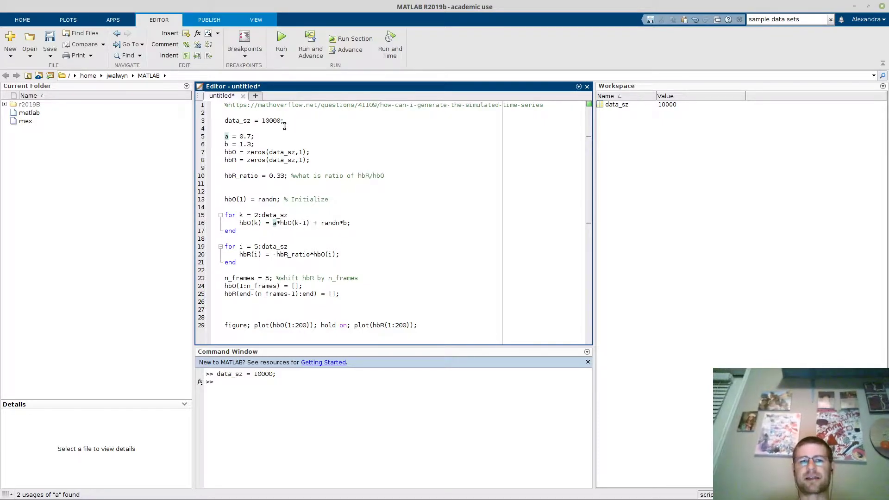
# Step: Select and evaluate the lines defining a, b, hbO and hbR
pyautogui.click(226, 137)
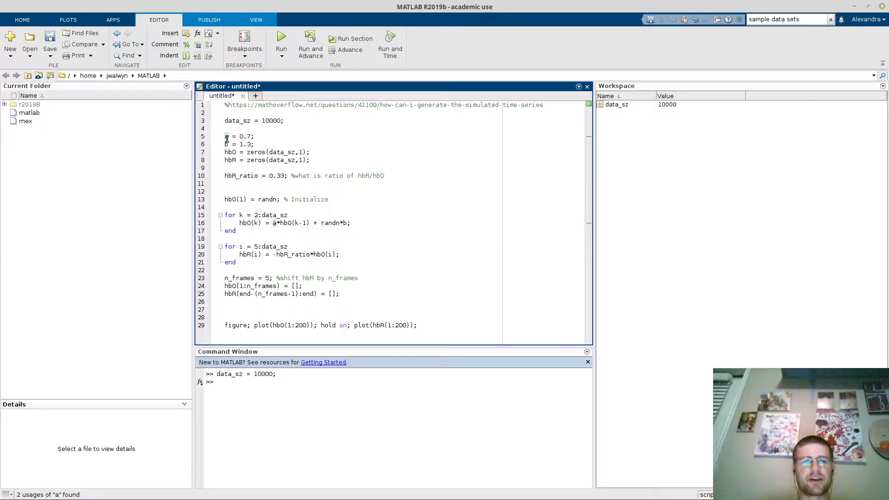
pyautogui.moveTo(225, 136); pyautogui.dragTo(310, 160)
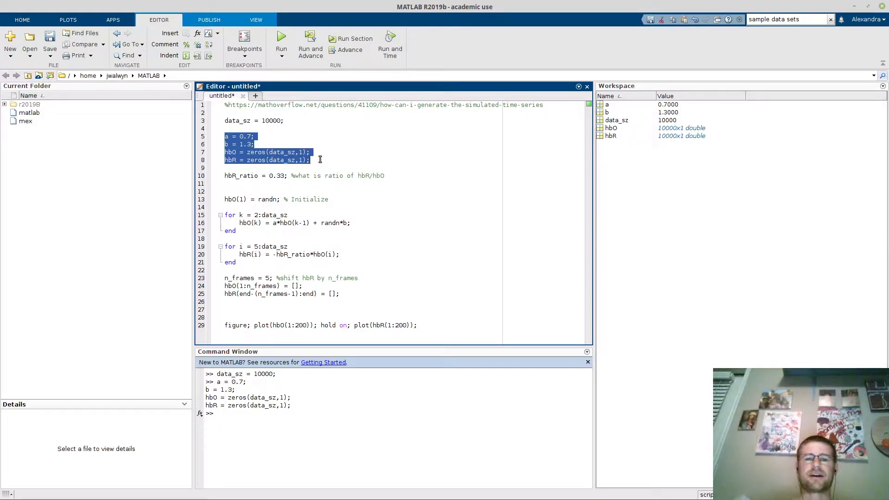
# Step: Select the hbR_ratio = 0.33 line for evaluation
pyautogui.click(270, 176)
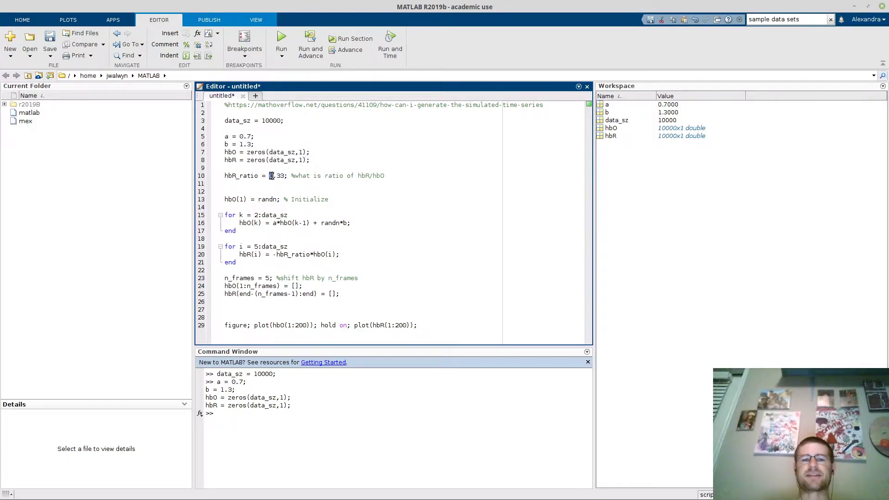
pyautogui.doubleClick(277, 176)
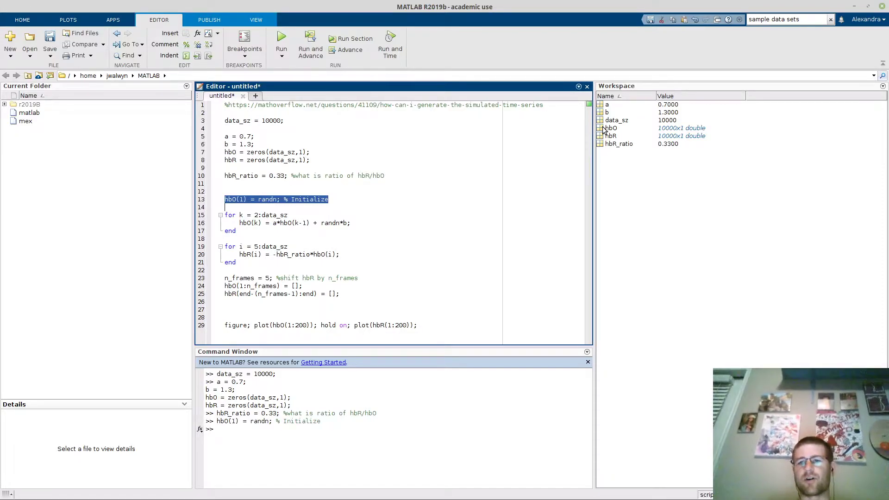
pyautogui.doubleClick(609, 128)
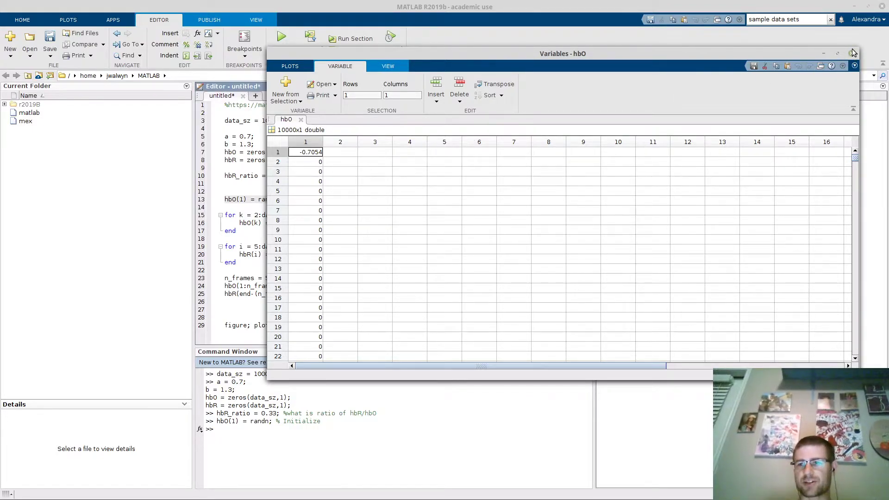
pyautogui.click(850, 52)
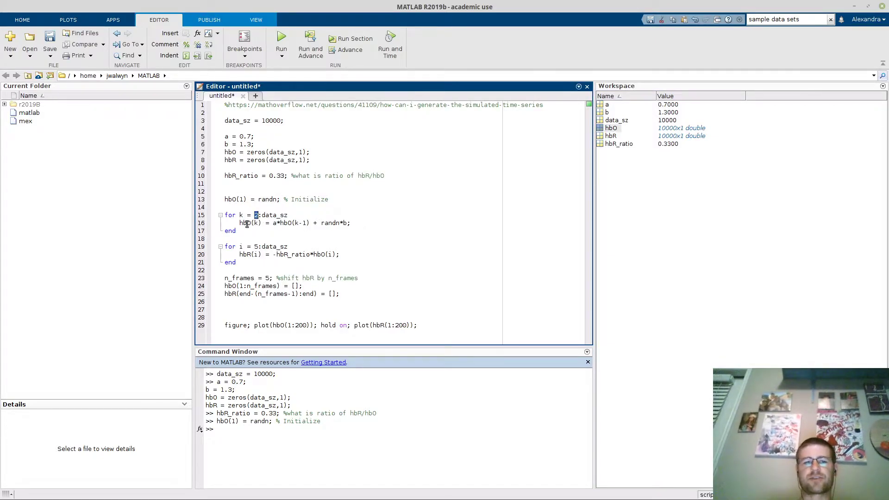
# Step: Highlight the hbO update expression a*hbO(k-1) + randn*b in the k loop
pyautogui.click(245, 223)
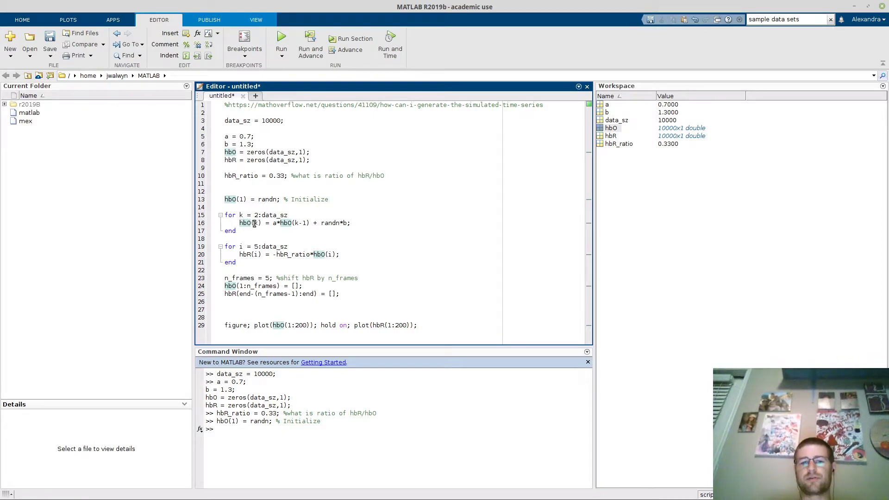
pyautogui.moveTo(272, 223); pyautogui.dragTo(350, 231)
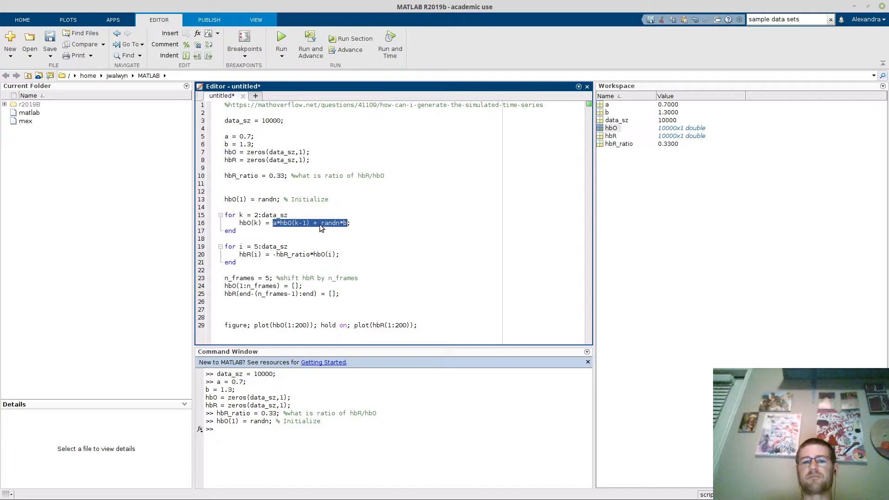
pyautogui.moveTo(336, 222)
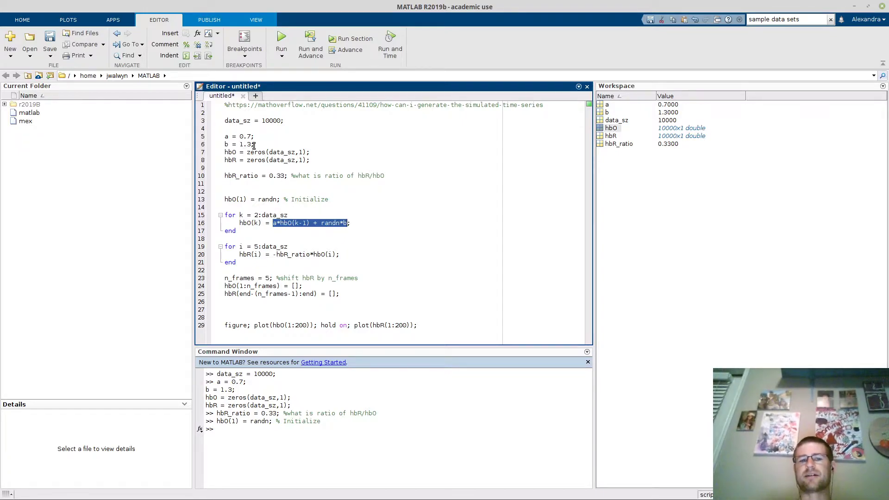
pyautogui.moveTo(335, 254)
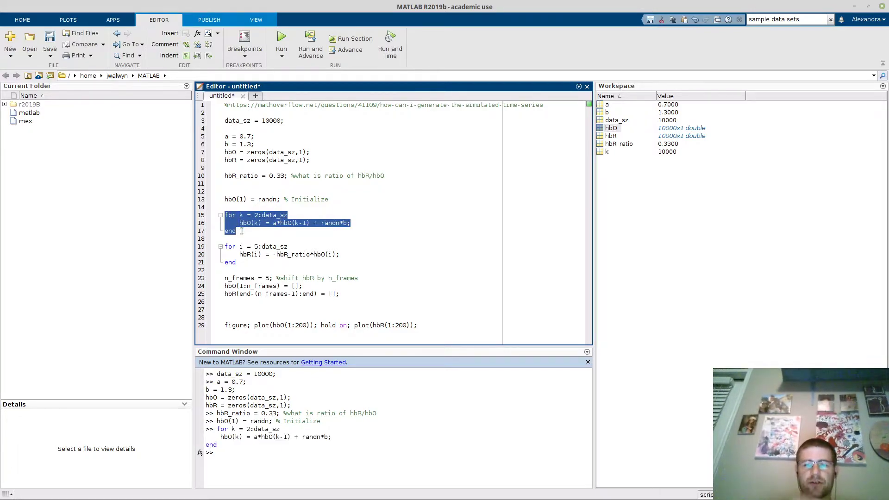
pyautogui.moveTo(240, 246)
pyautogui.write('2')
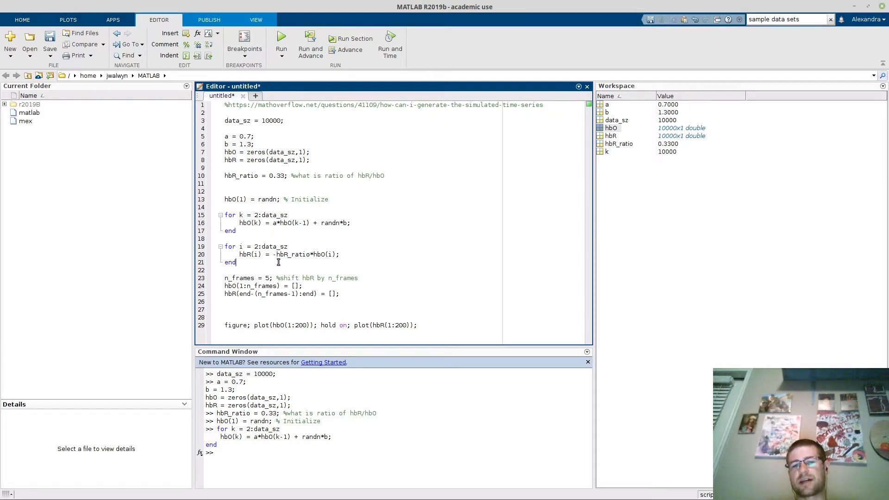
pyautogui.moveTo(310, 254)
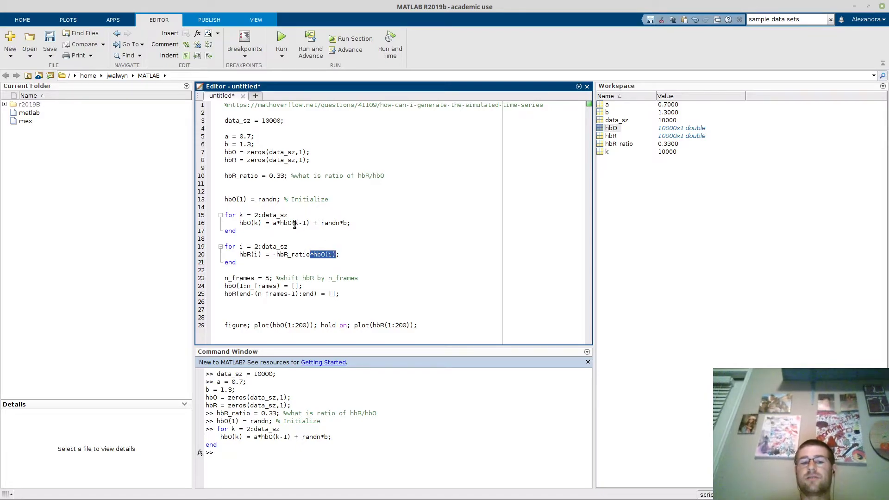
# Step: Highlight the hbO term in the first loop before editing the hbR loop start index
pyautogui.doubleClick(293, 253)
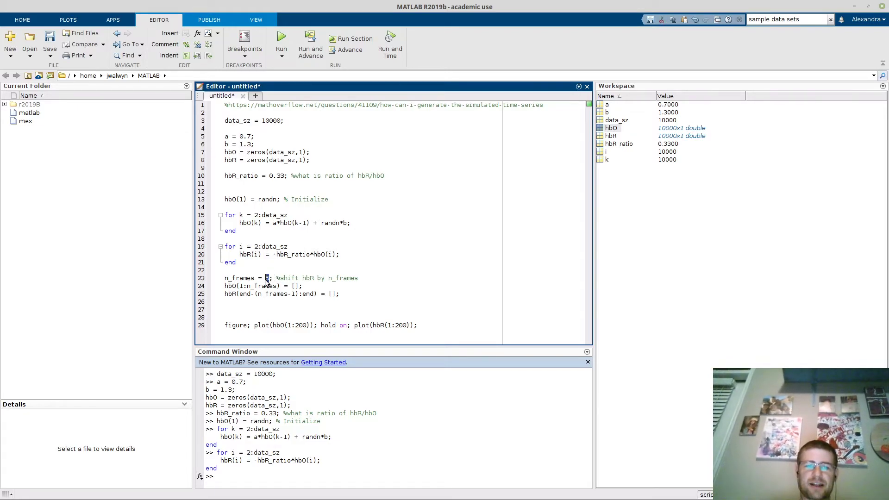
# Step: Evaluate the n_frames = 5 statement in the Command Window
pyautogui.moveTo(224, 278); pyautogui.dragTo(274, 278)
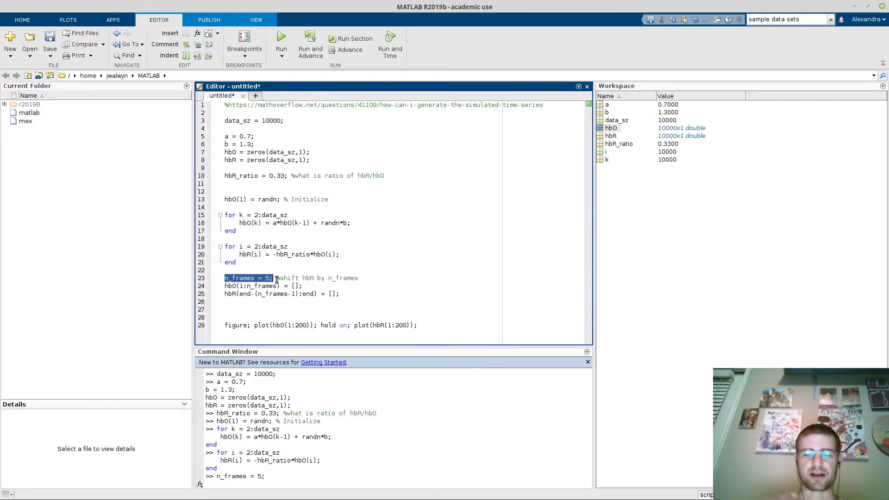
pyautogui.press('Return')
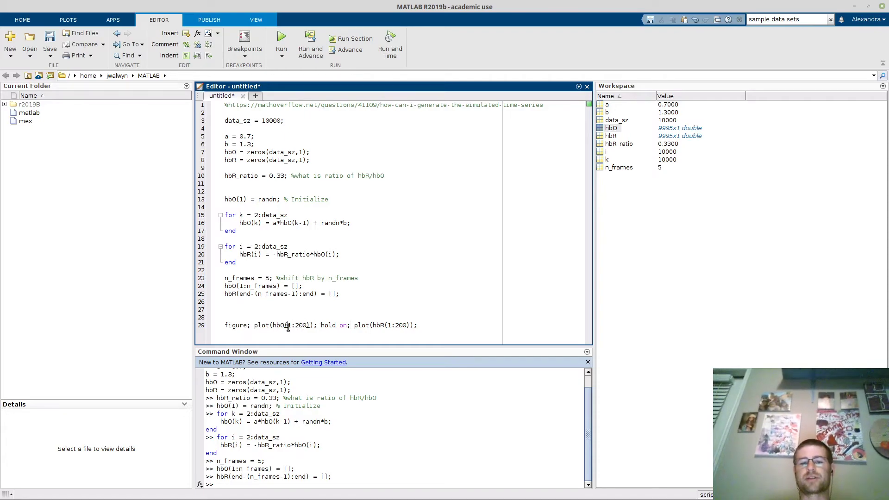
pyautogui.doubleClick(296, 325)
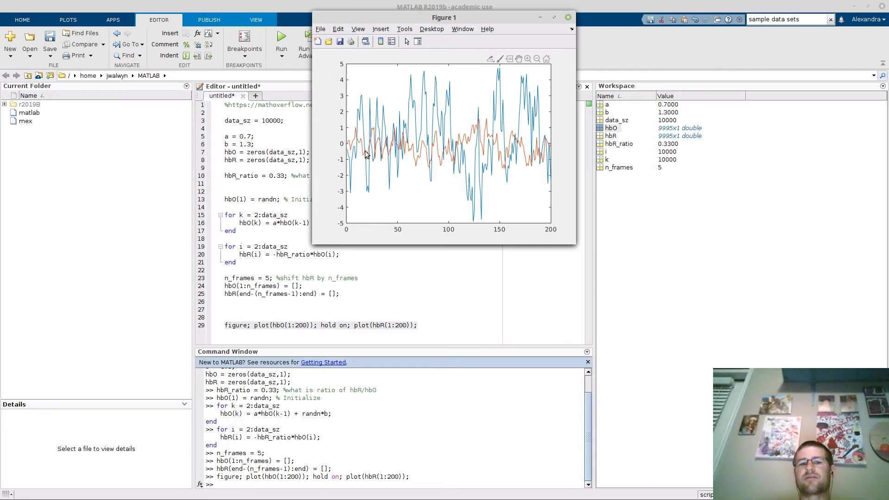
pyautogui.moveTo(411, 163)
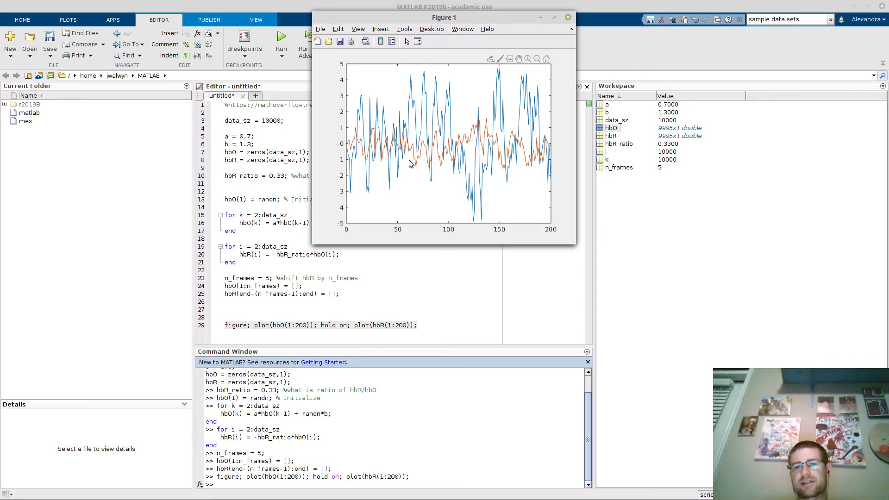
pyautogui.moveTo(449, 171)
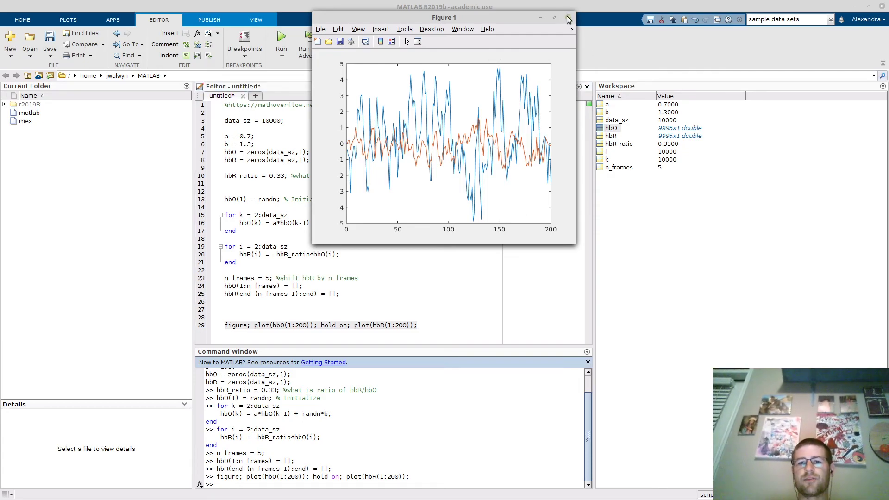
# Step: Close Figure 1 showing the overlaid hbO and hbR traces
pyautogui.click(569, 17)
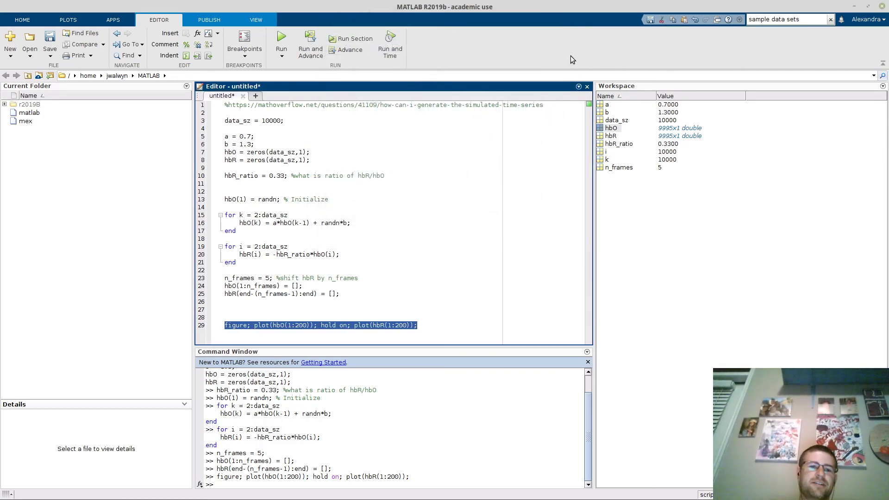